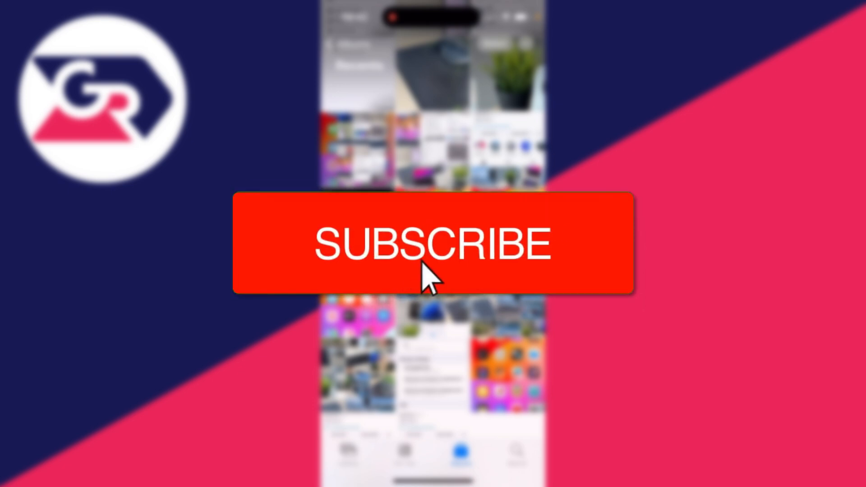
Check under Apple ID > iCloud that Photos syncing is On
click(434, 243)
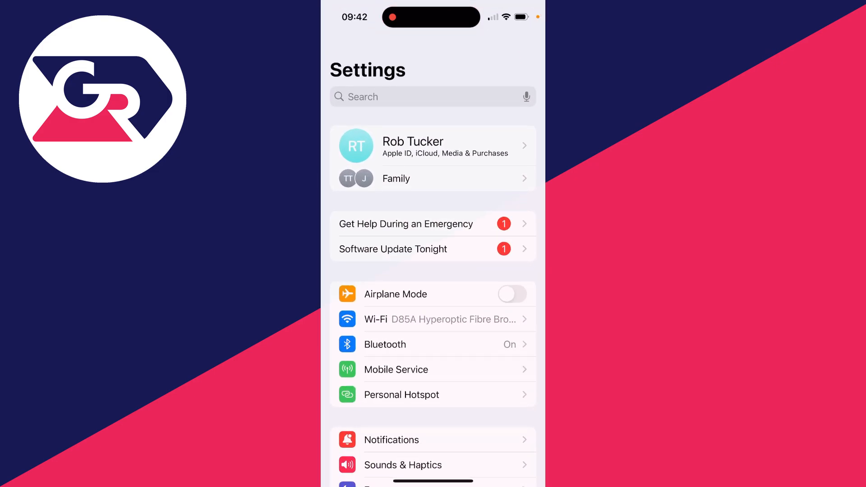
click(433, 145)
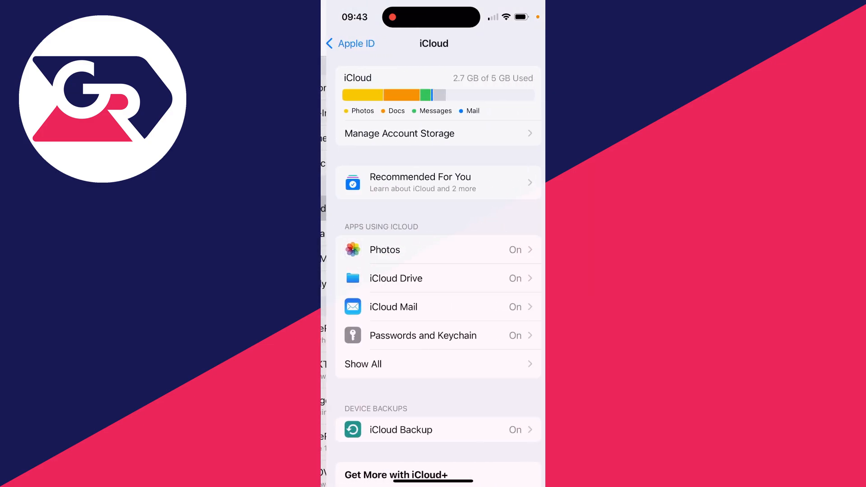
scroll(down, 3)
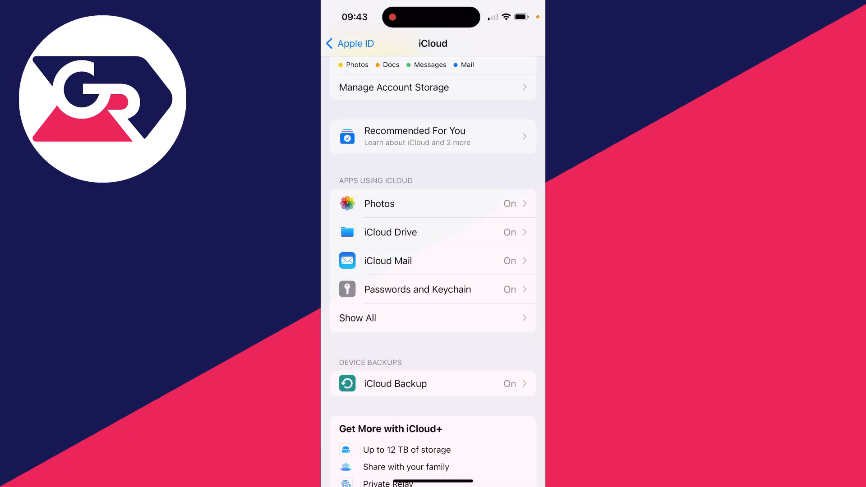
click(379, 204)
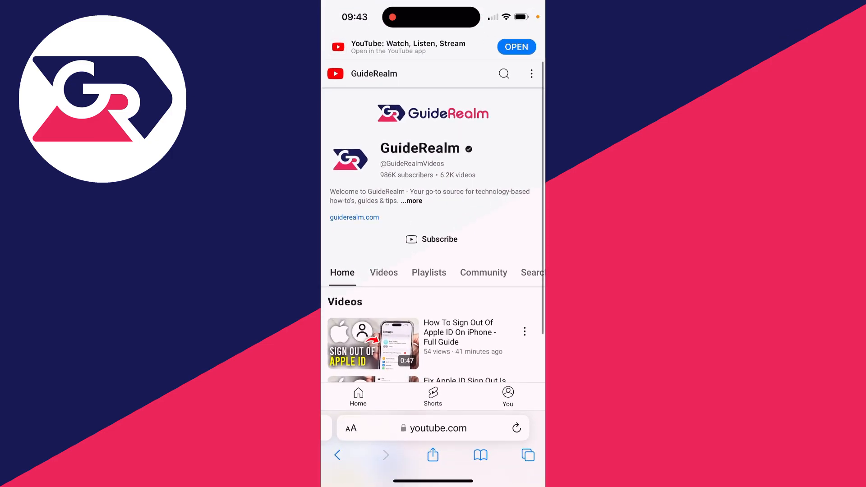
Go to icloud.com in Safari and sign in with the suggested Apple ID
click(436, 429)
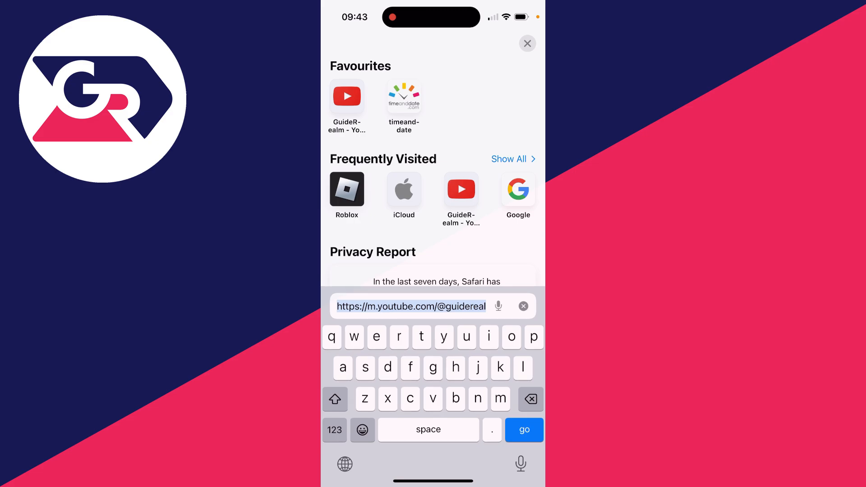
text(icloud.com — iCloud)
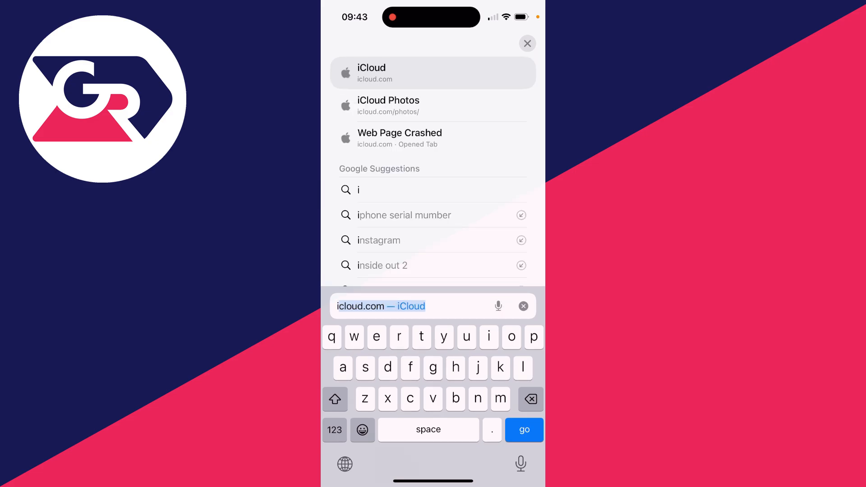
click(433, 73)
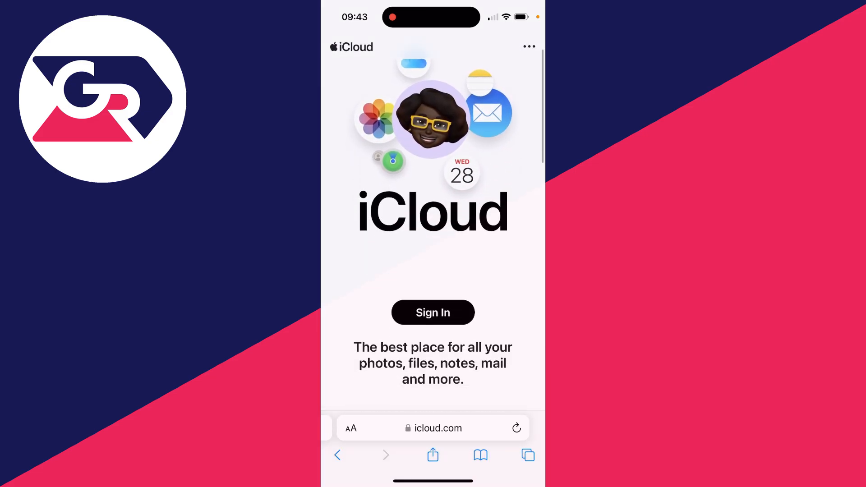
click(433, 312)
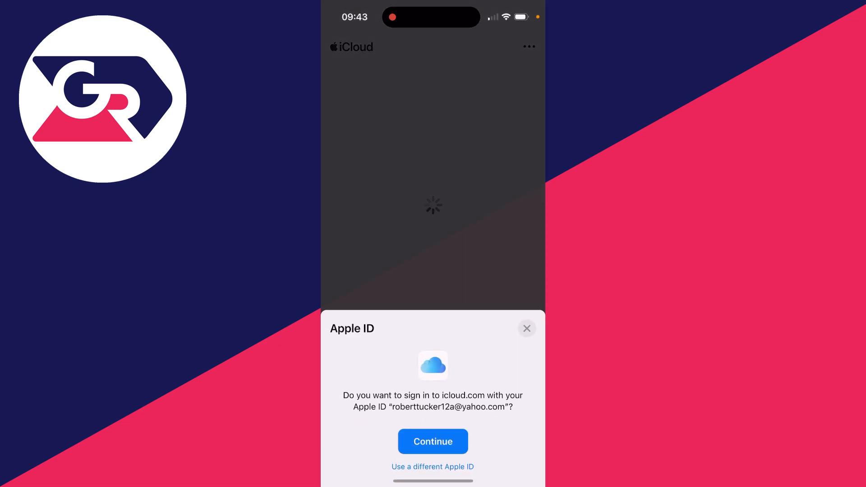
click(432, 441)
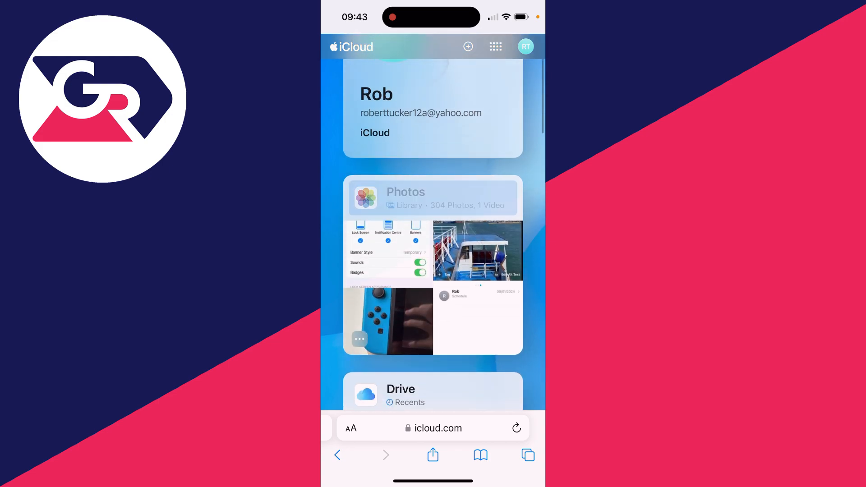
Upload two photos from the iPhone Photo Library into iCloud Photos
click(405, 192)
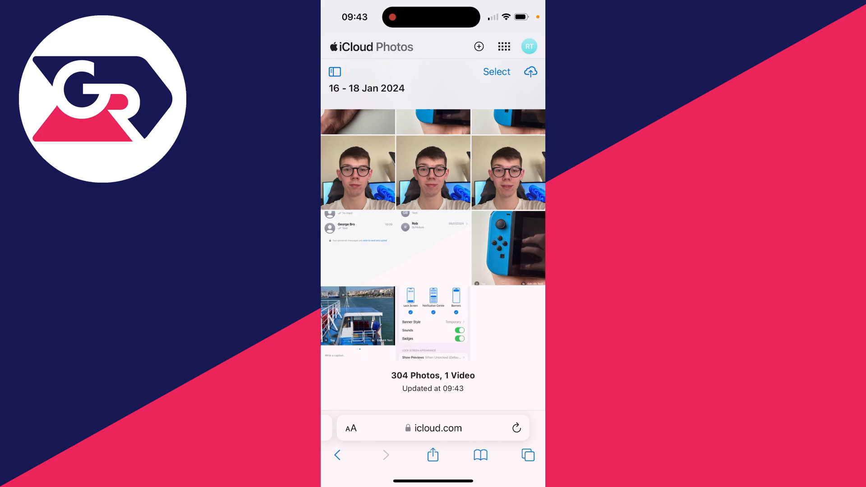
click(478, 46)
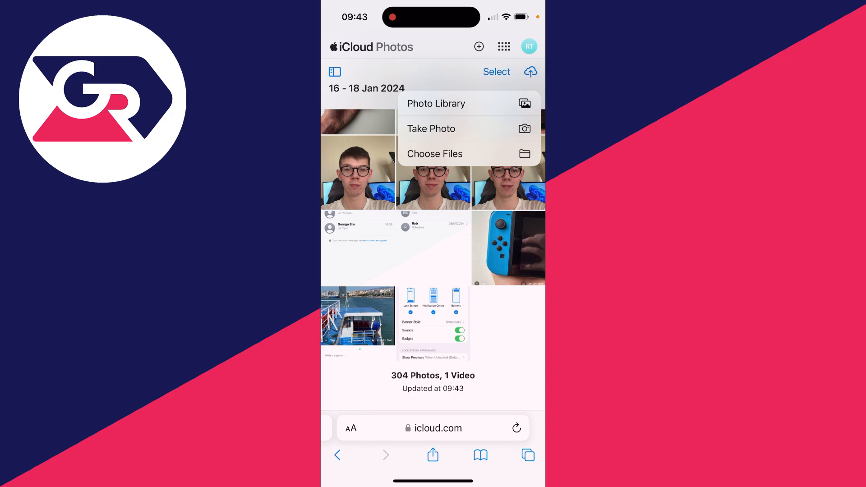
click(436, 104)
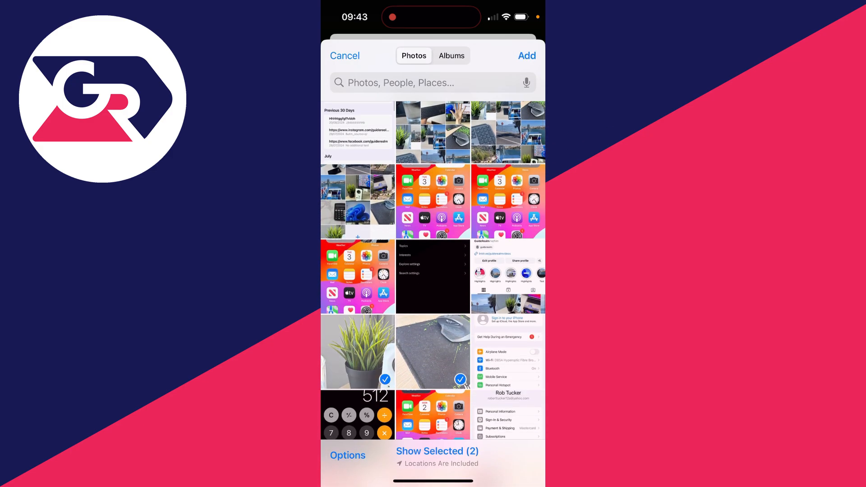
click(525, 55)
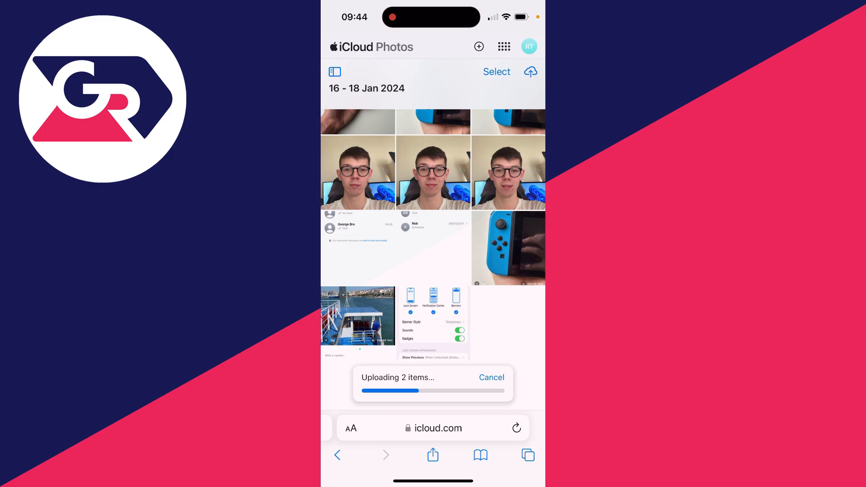